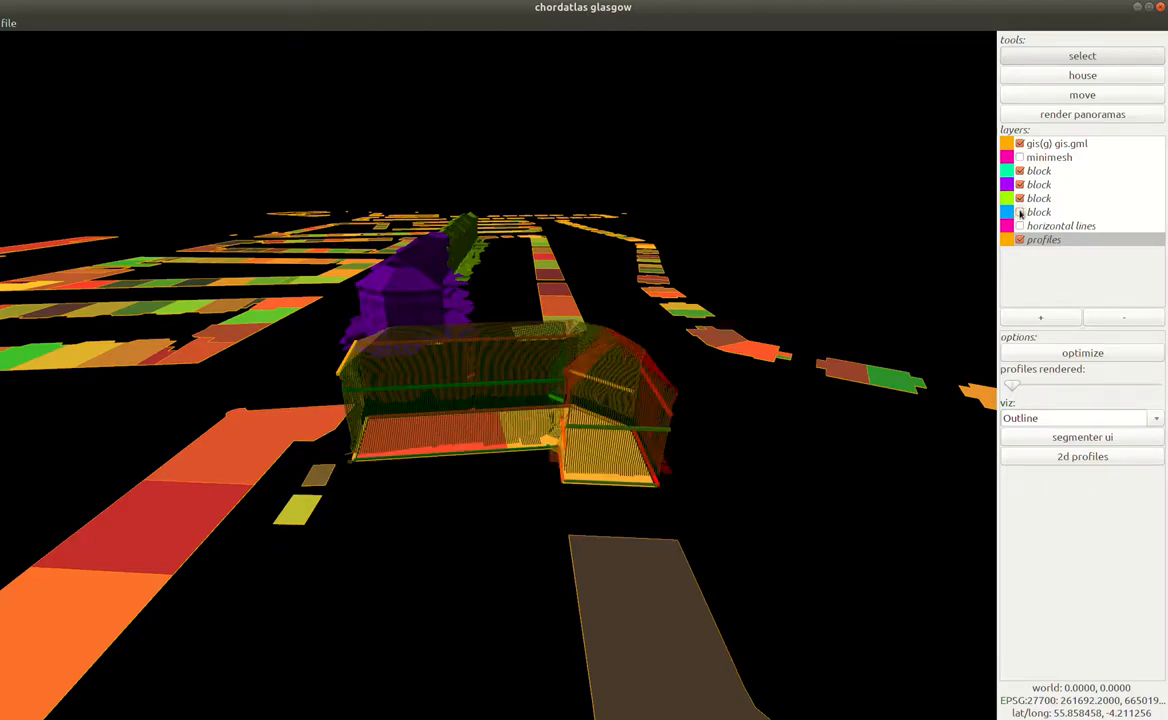
Optimize the profiles layer into a solid block model with orange body and blue roof
left_click(1082, 352)
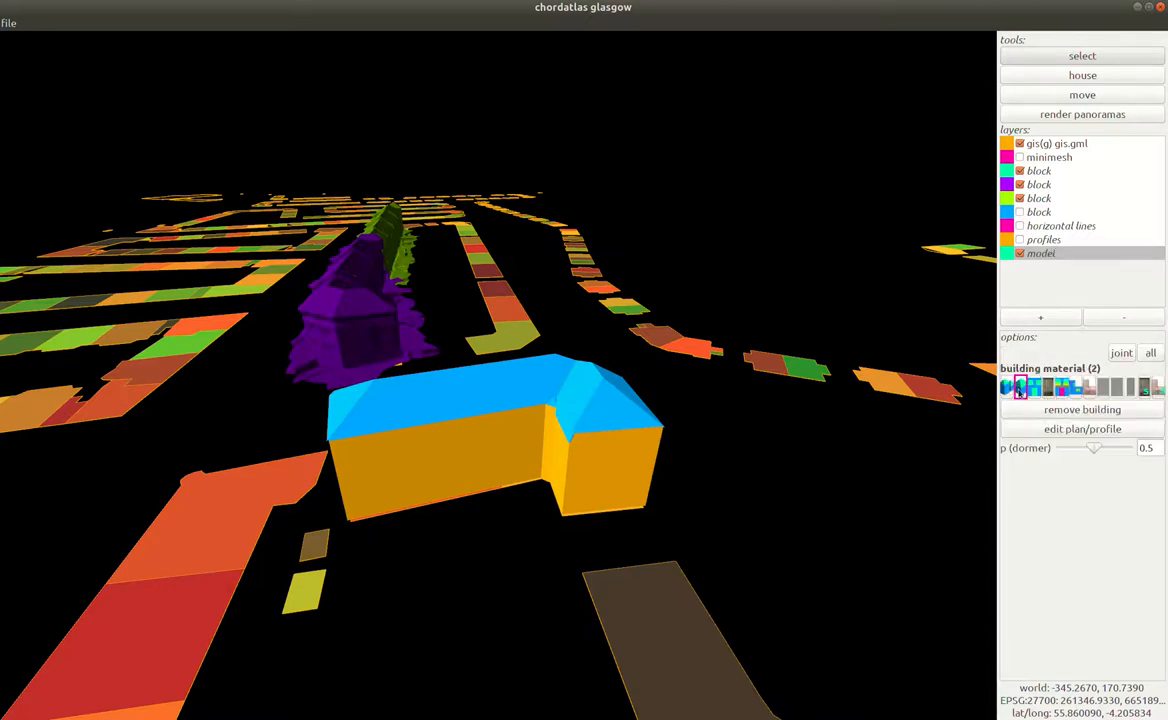
left_click(1082, 428)
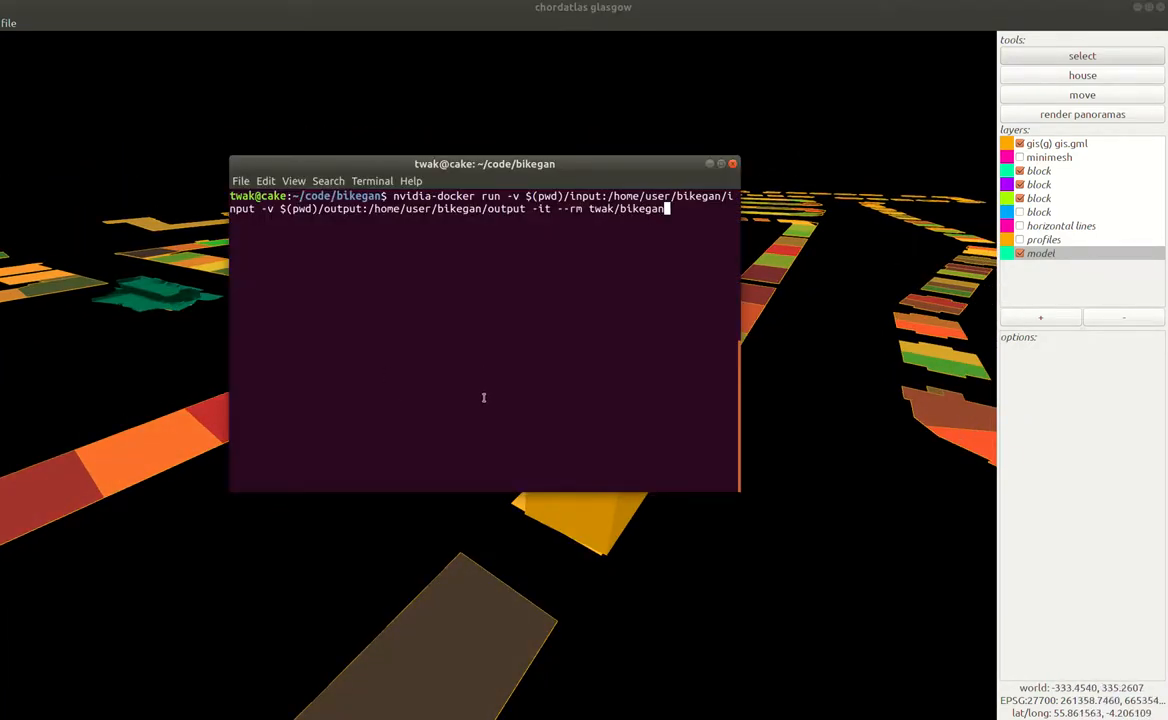
Run nvidia-docker with the input/output volumes and the twak/bikegan image
key("Return")
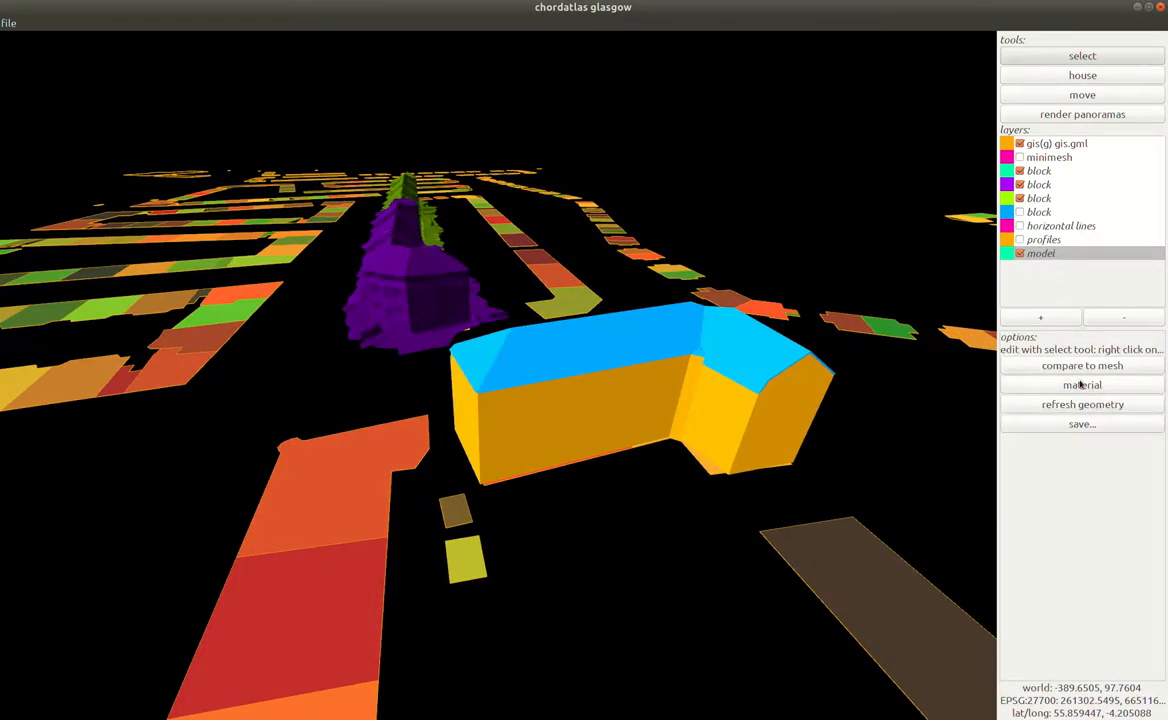
Set the block material to a joint distribution and redraw it to generate facade textures
left_click(1082, 384)
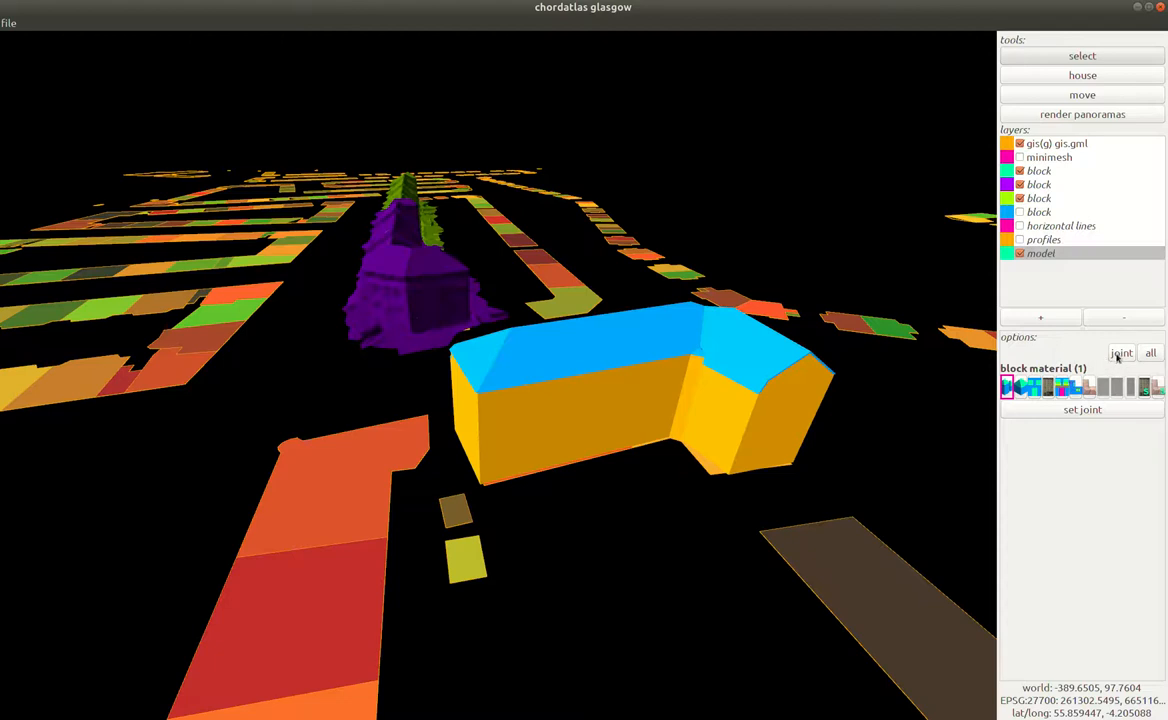
left_click(1120, 352)
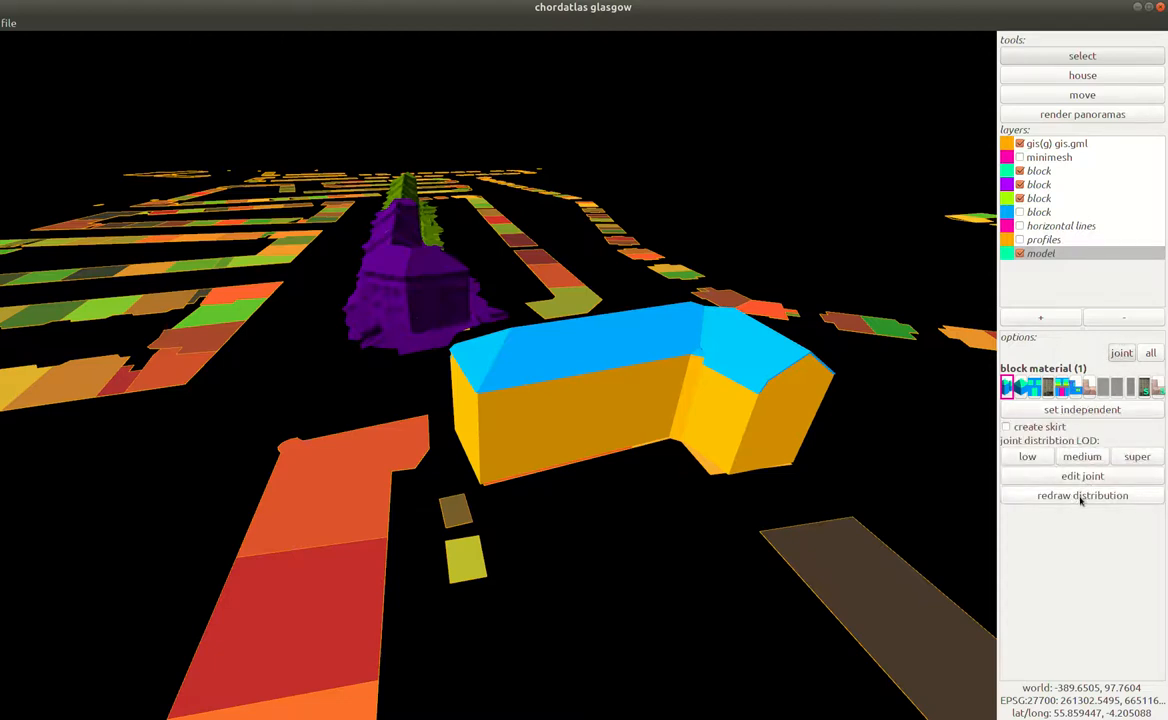
left_click(1082, 496)
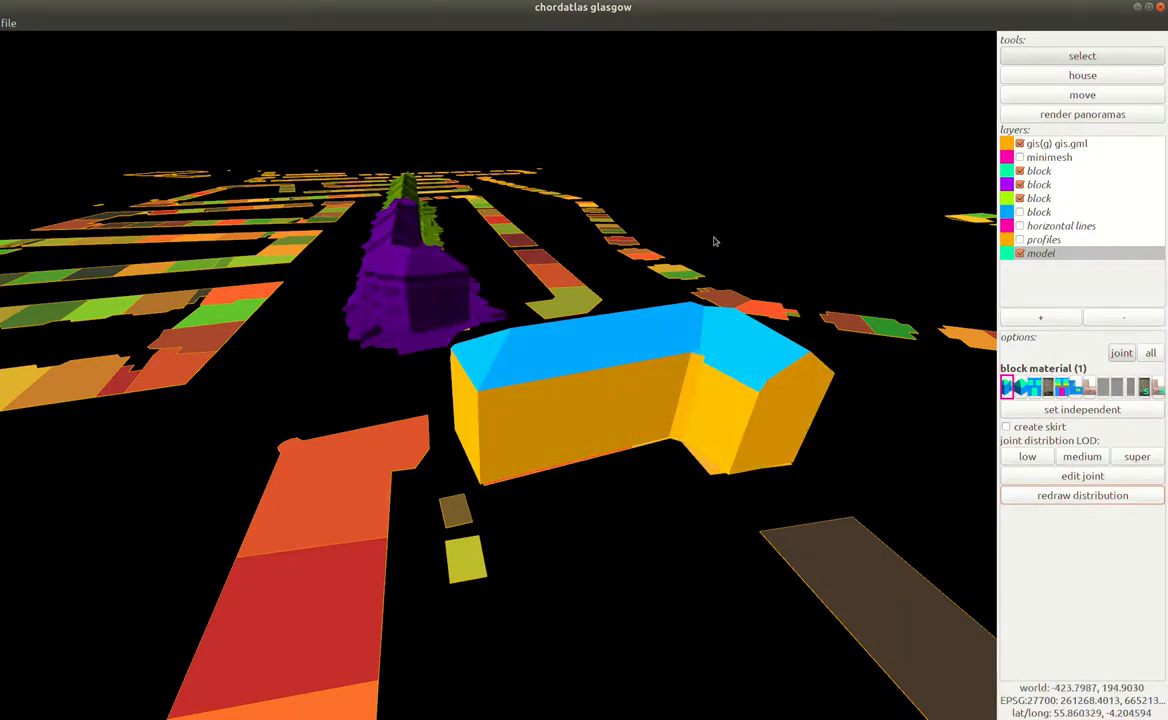
mouse_move(798, 240)
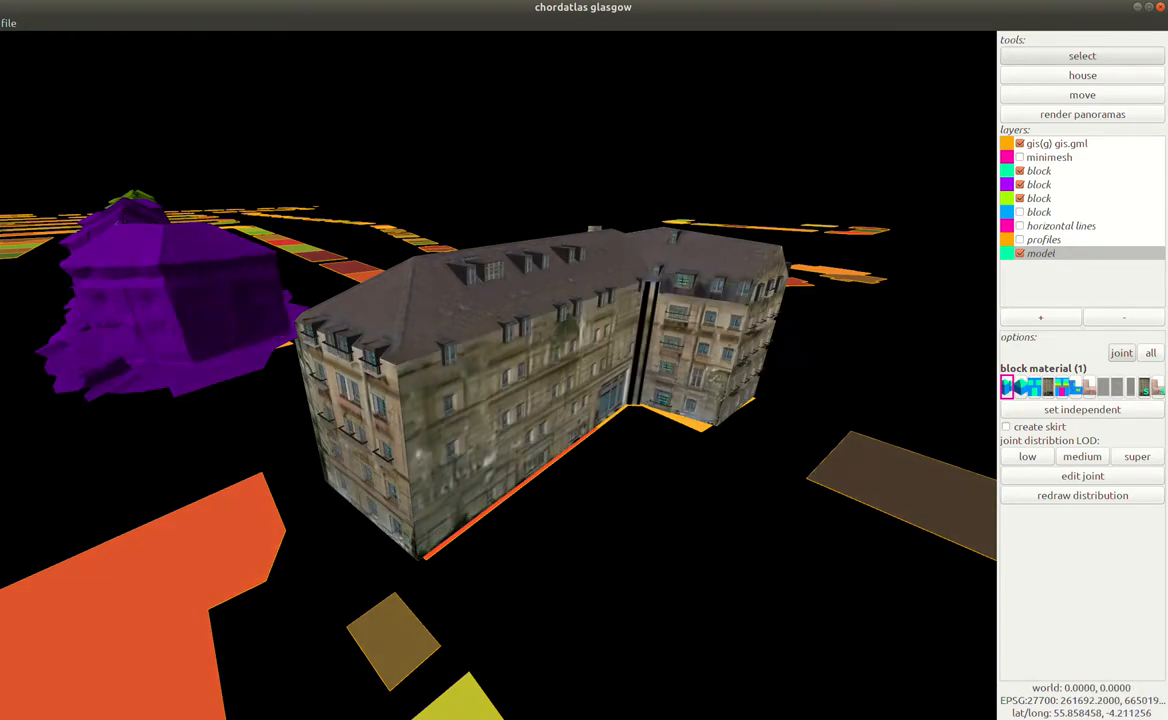
Start 'save all as OBJ', then cancel the save dialog without saving
left_click(8, 22)
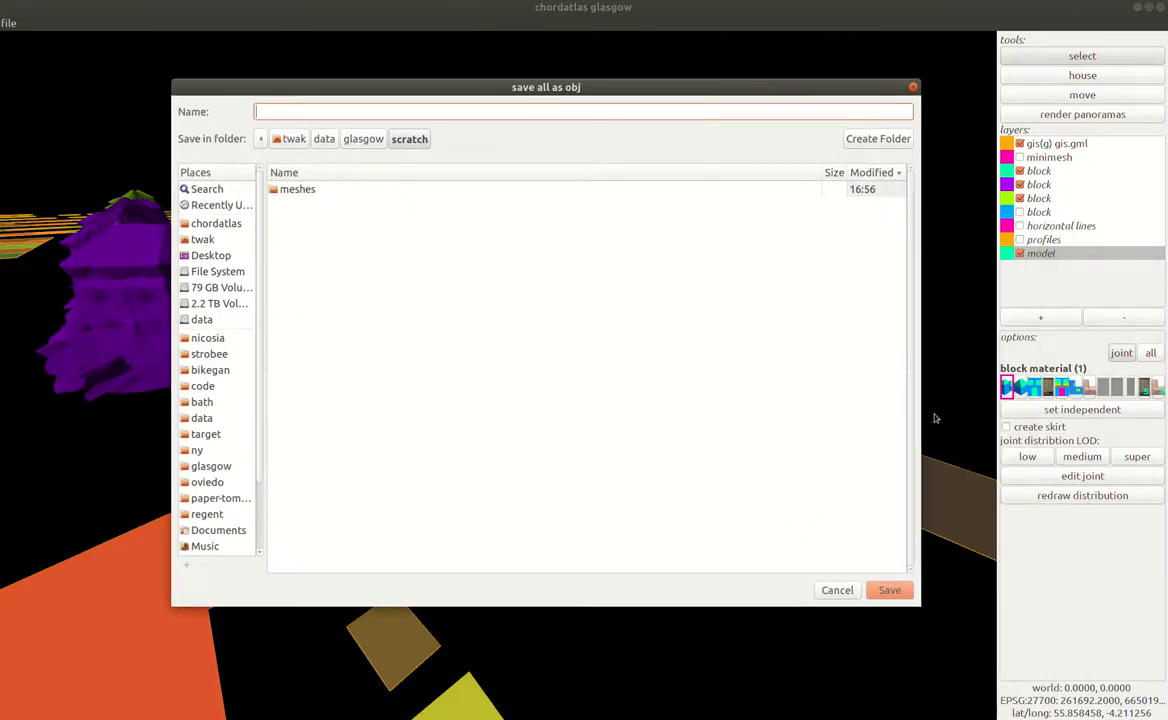
left_click(836, 590)
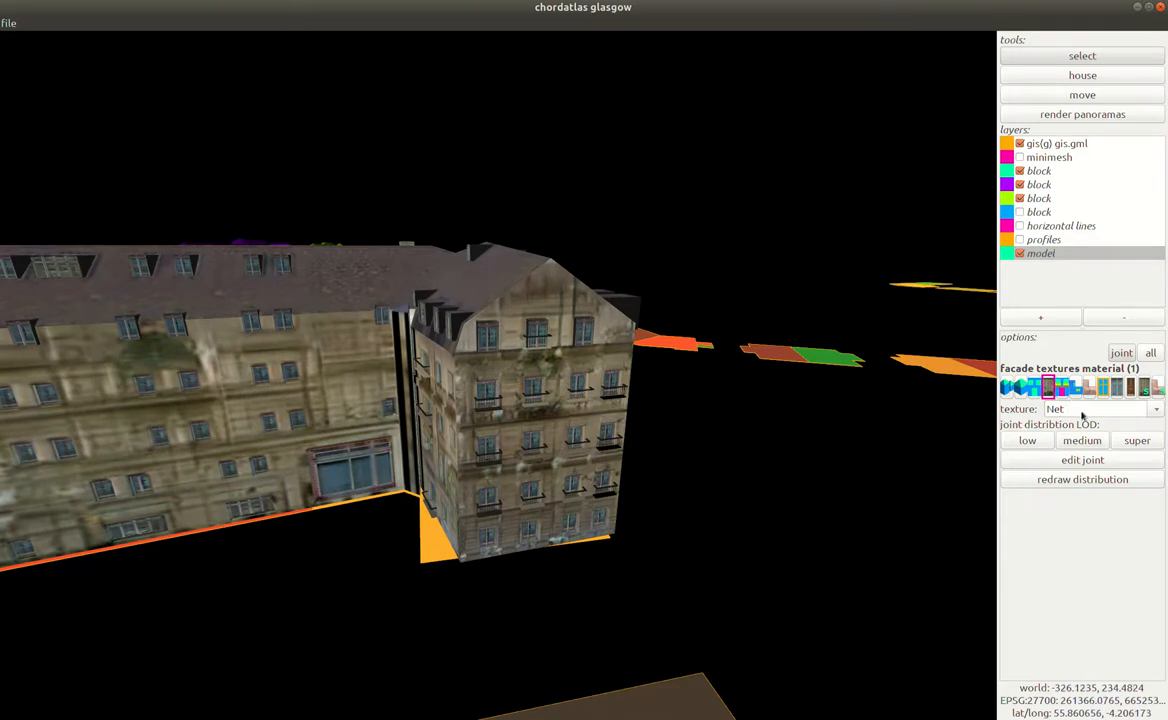
mouse_move(1132, 364)
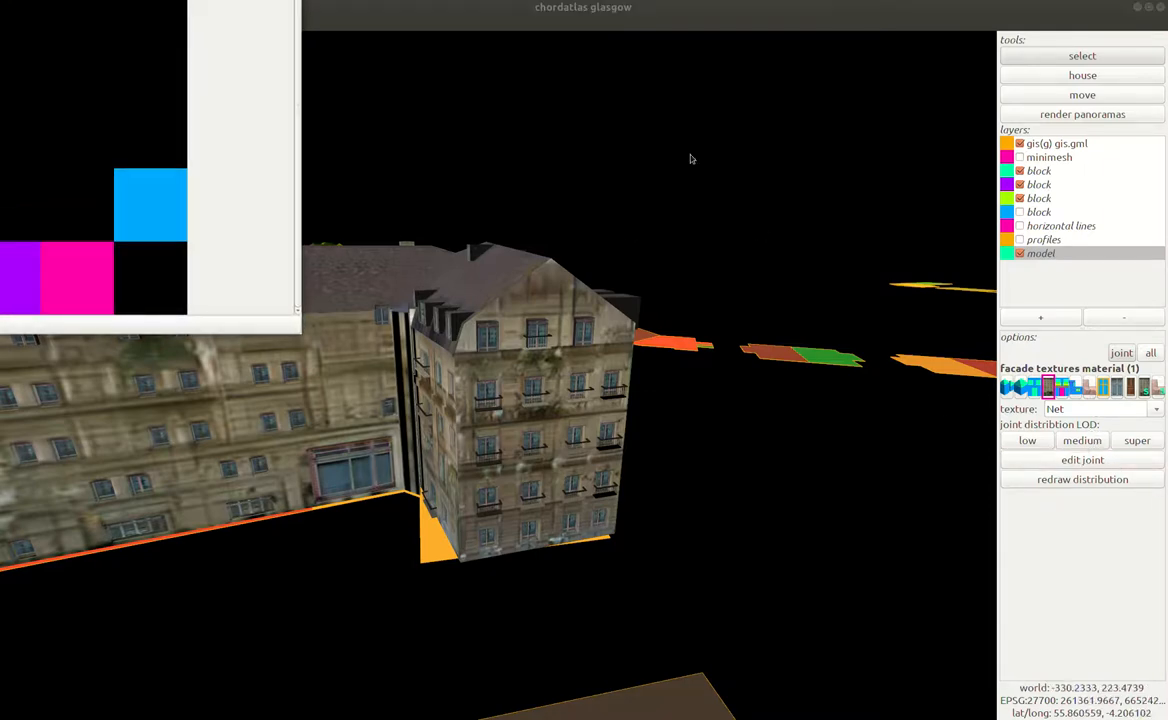
In the joint distribution editor, randomise the means with μ=rand six times, then reset to μ=0
left_click(1082, 458)
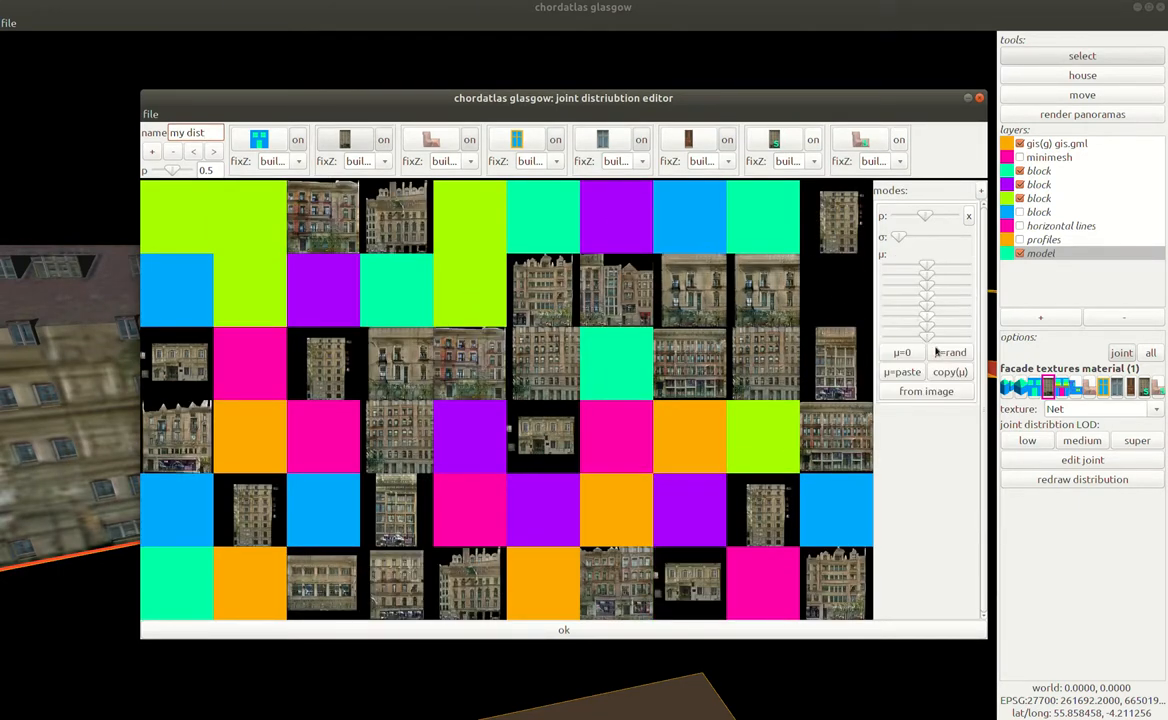
left_click(948, 352)
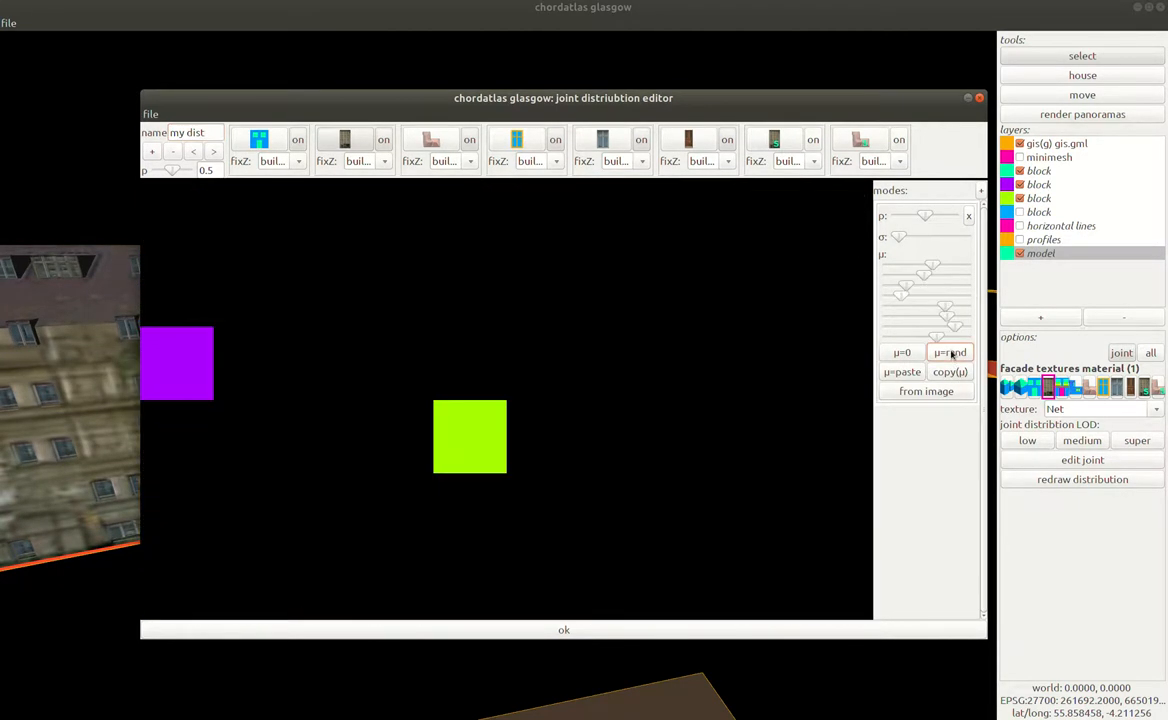
left_click(948, 352)
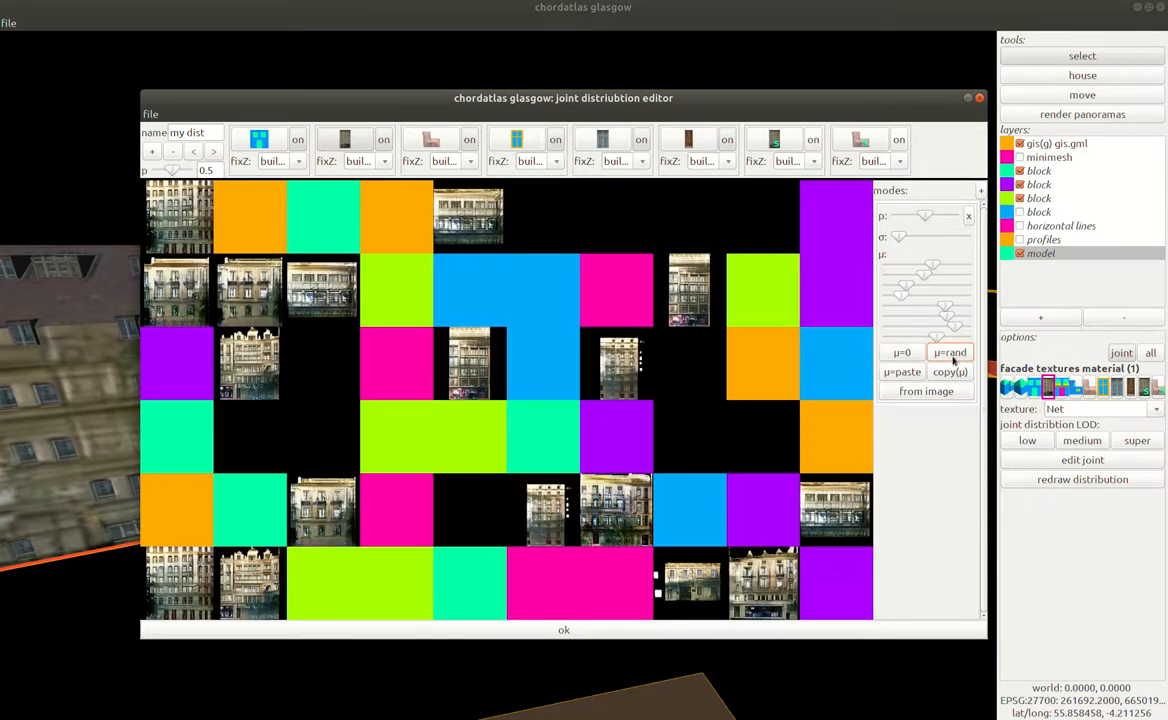
left_click(948, 352)
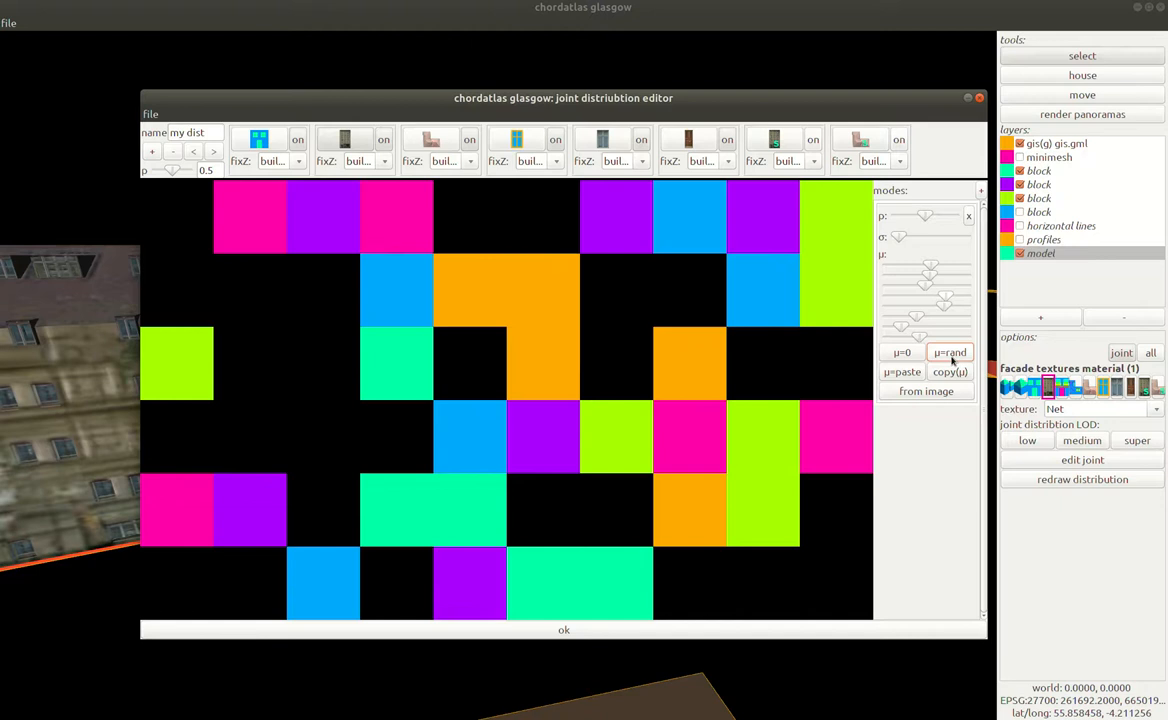
left_click(948, 352)
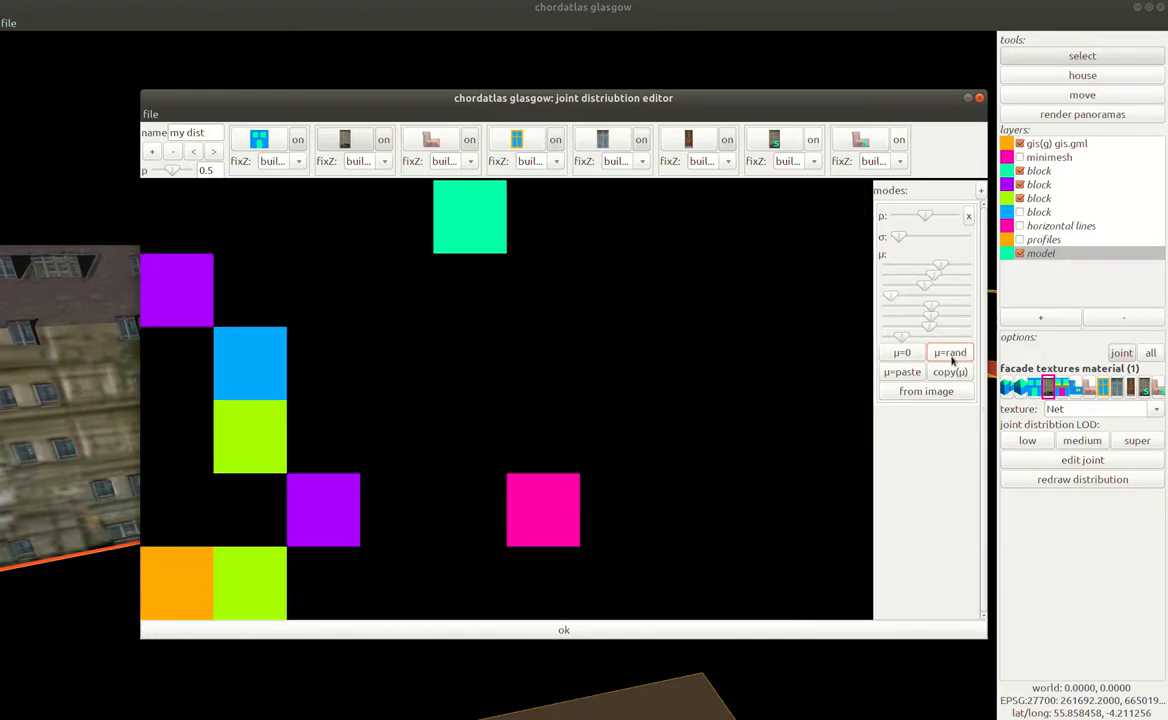
left_click(948, 352)
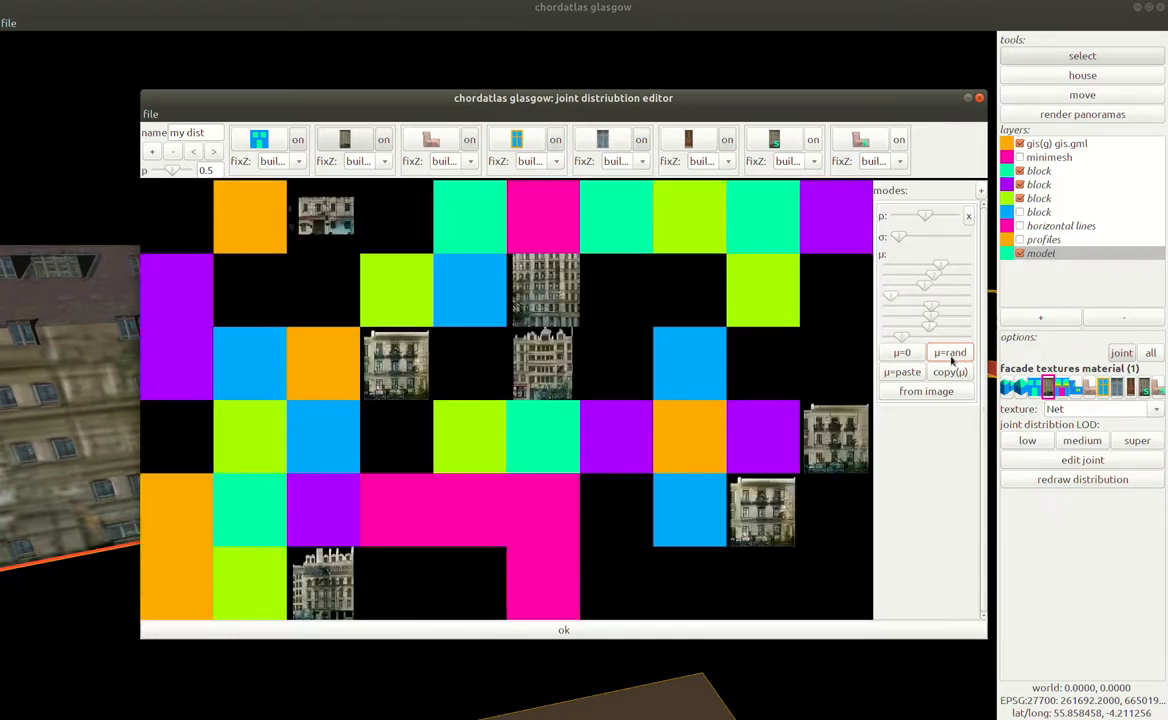
left_click(948, 352)
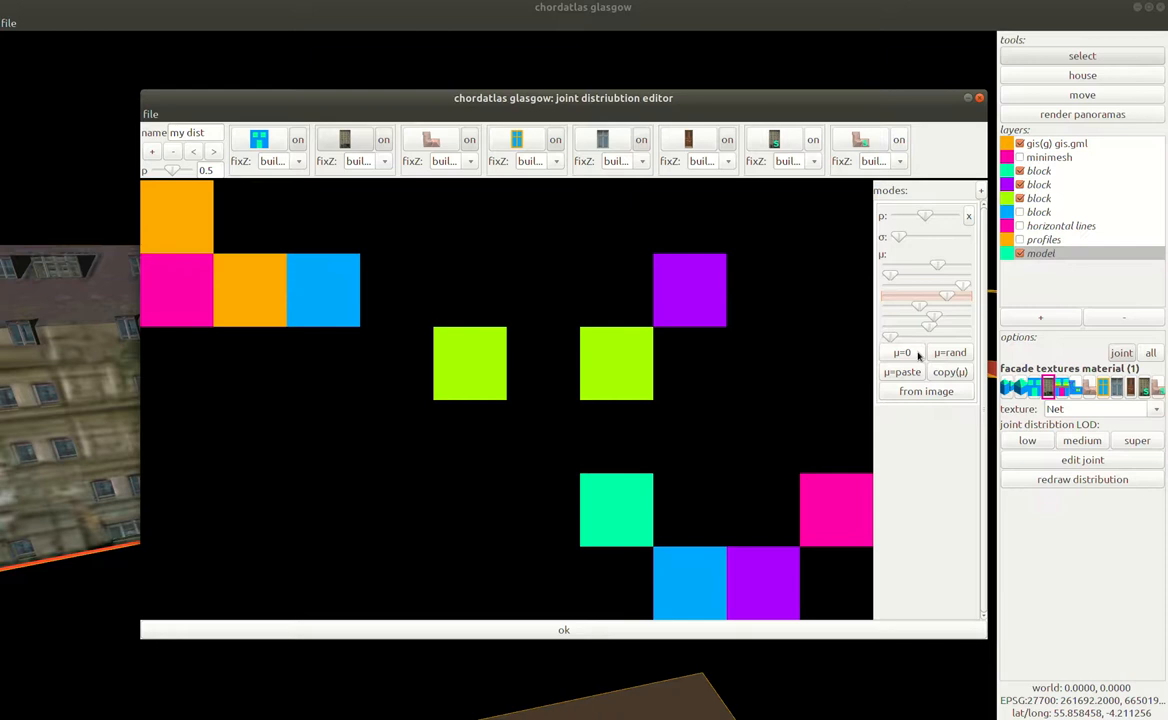
left_click(1082, 480)
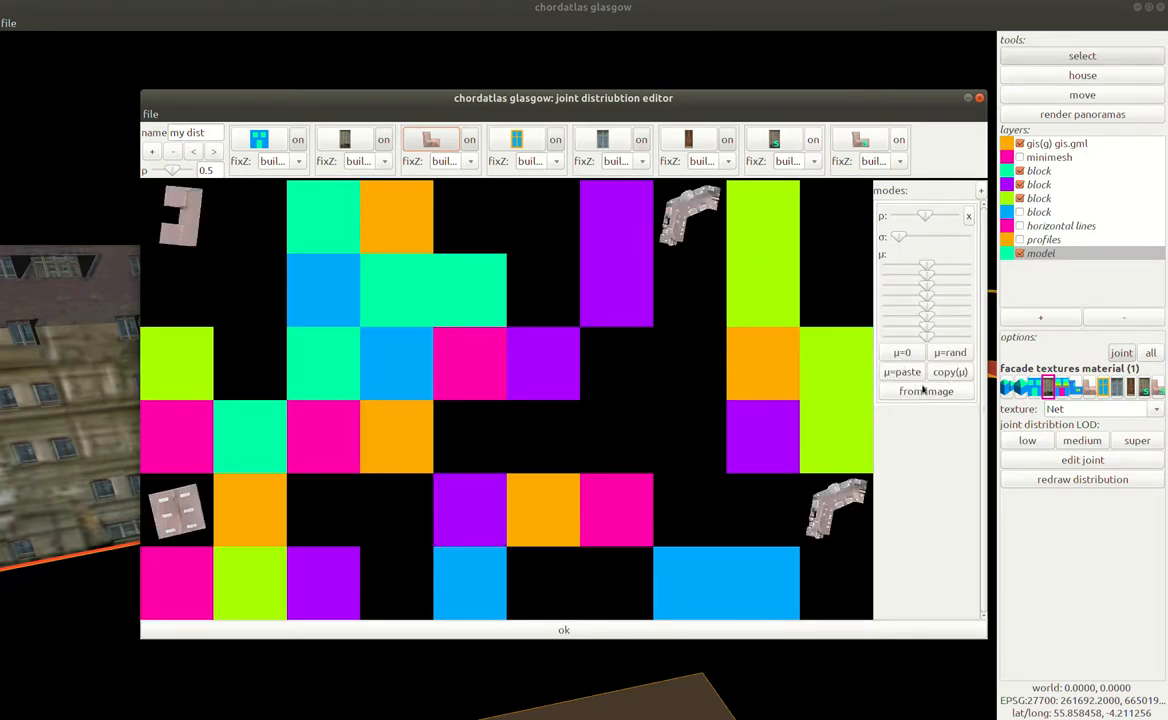
Randomise the joint probabilities with p=rand and p=0, pick another joint tile, and accept with ok
left_click(948, 352)
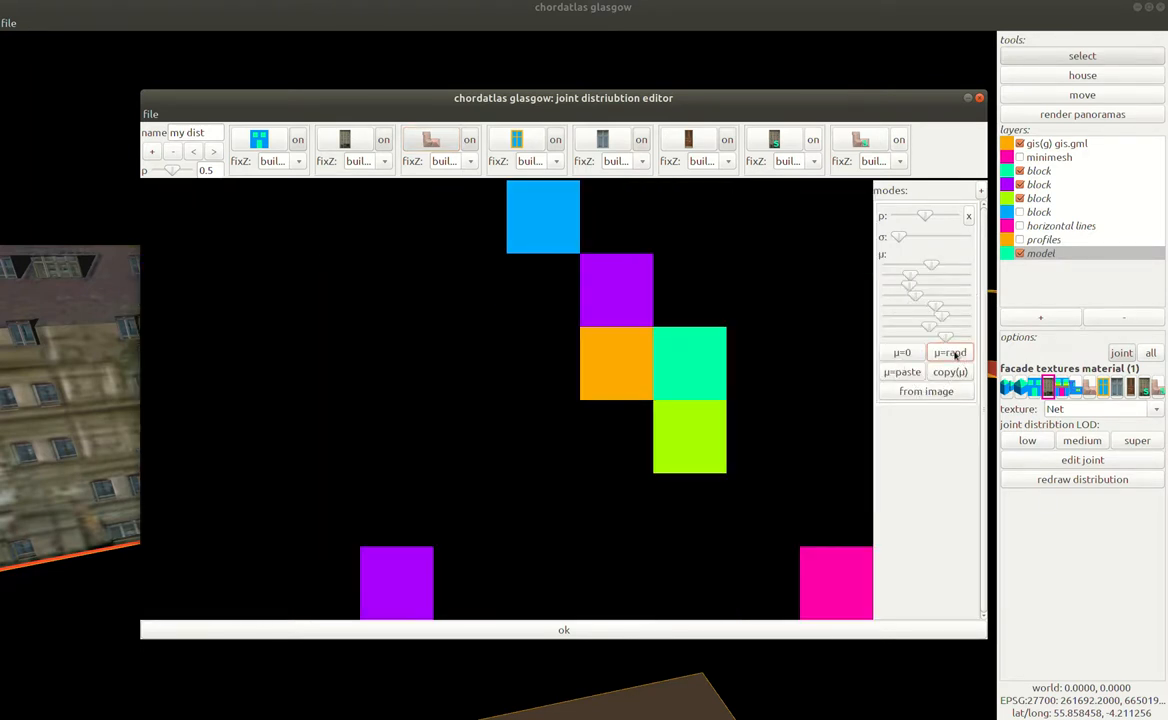
left_click(948, 352)
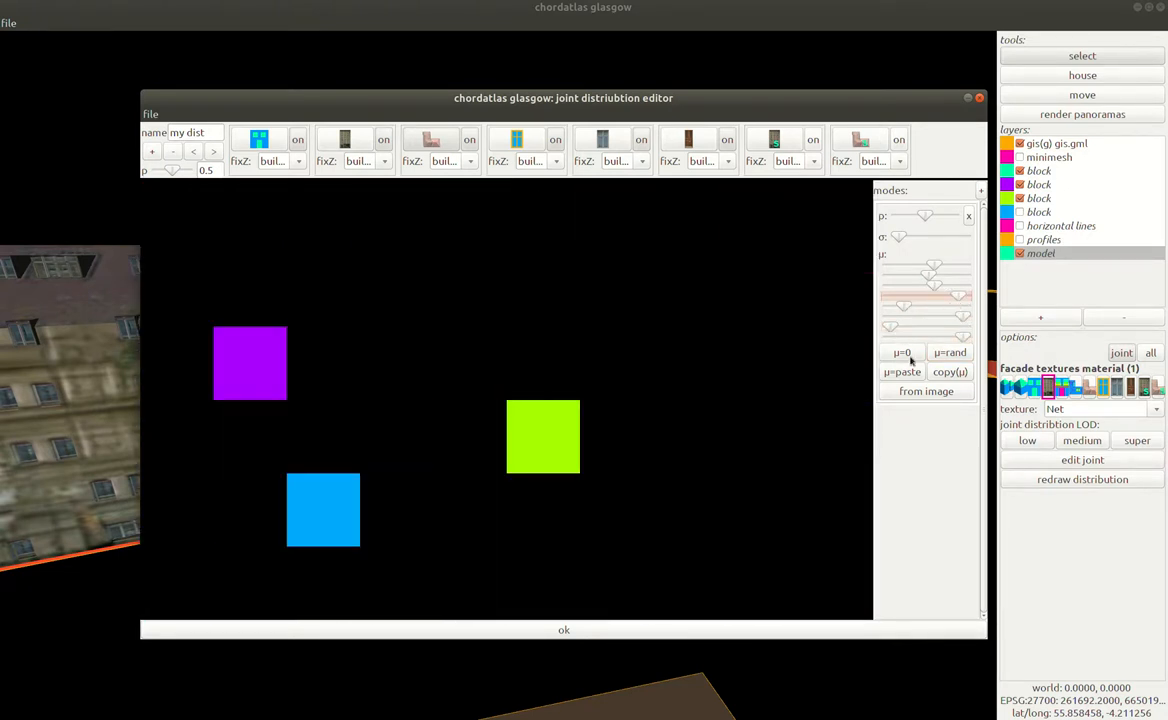
left_click(1082, 480)
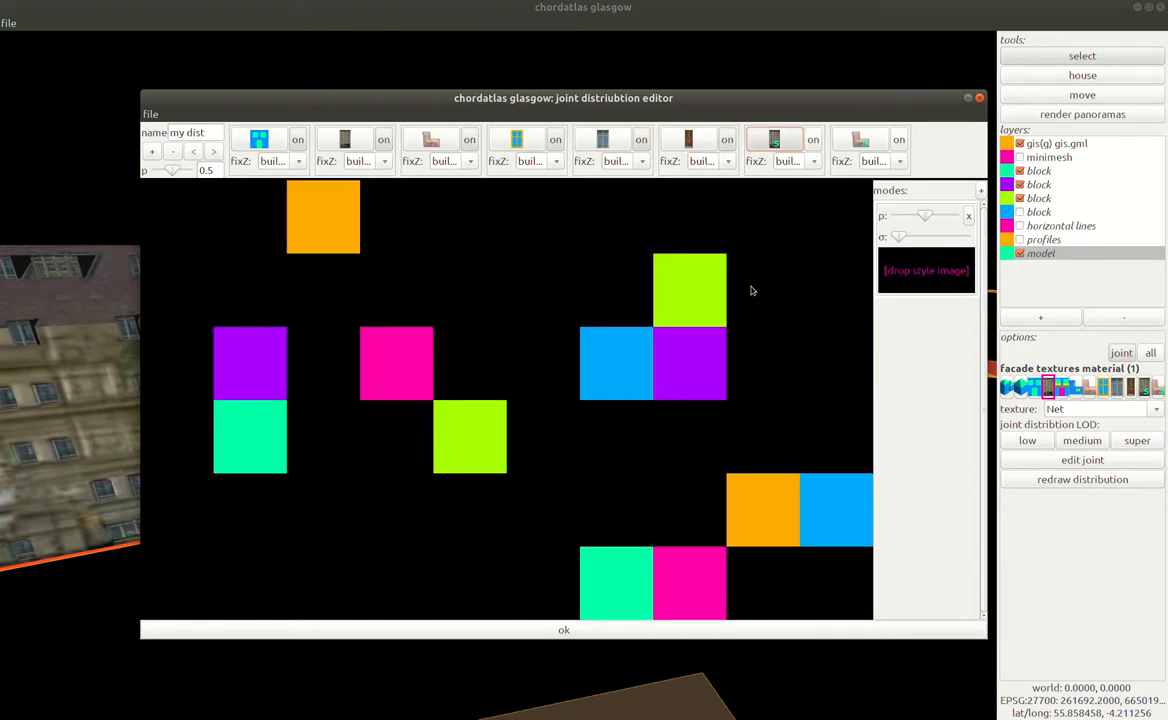
left_click(1082, 480)
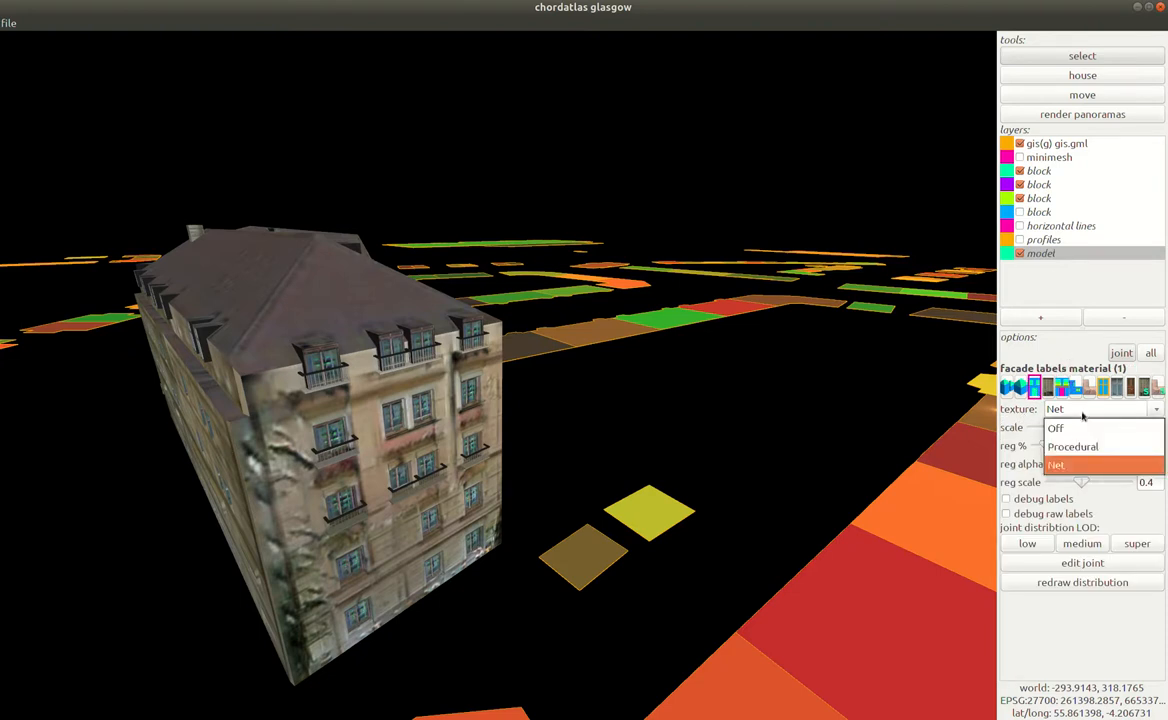
Set the facade texture to Off and open the facade label editor with numbered windows
left_click(1056, 428)
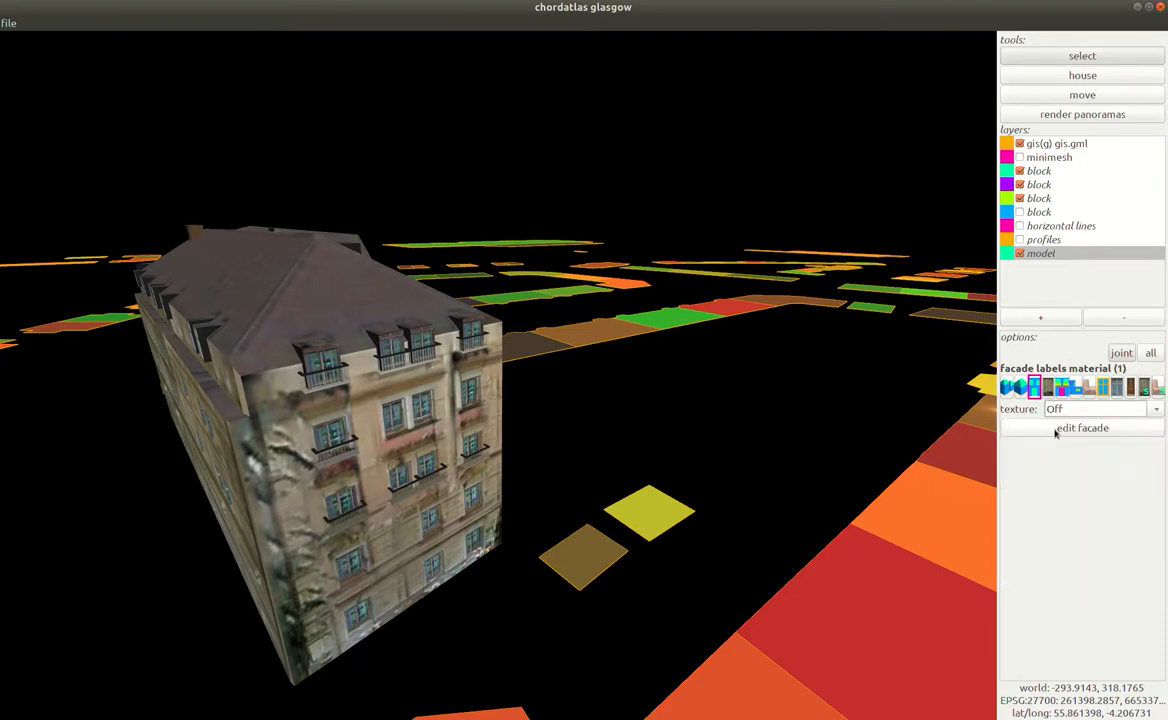
left_click(1080, 428)
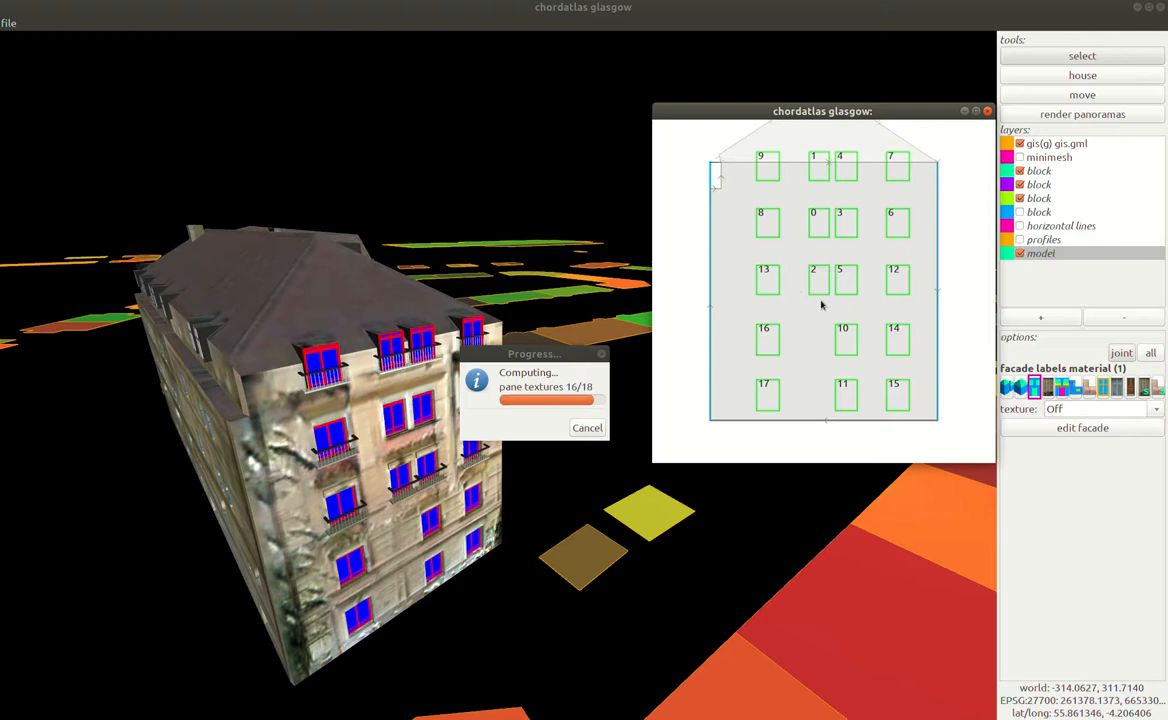
Add cornice and sill features, a window below the middle windows and its balcony, then finish editing
right_click(820, 288)
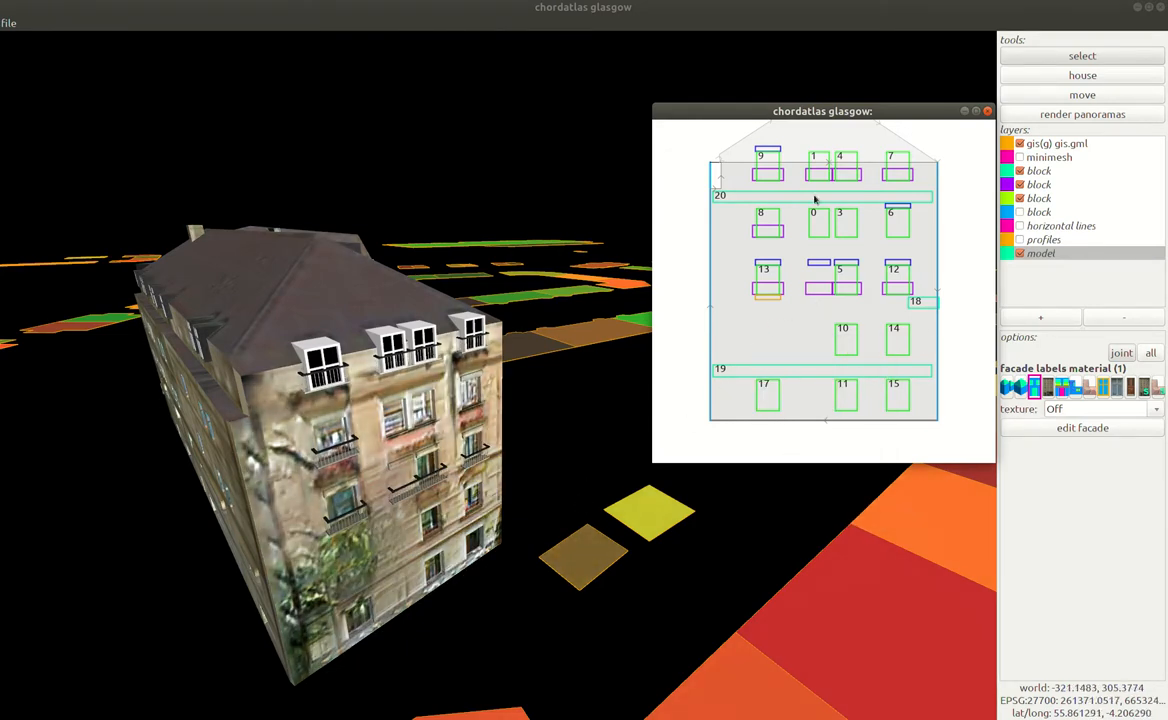
right_click(812, 320)
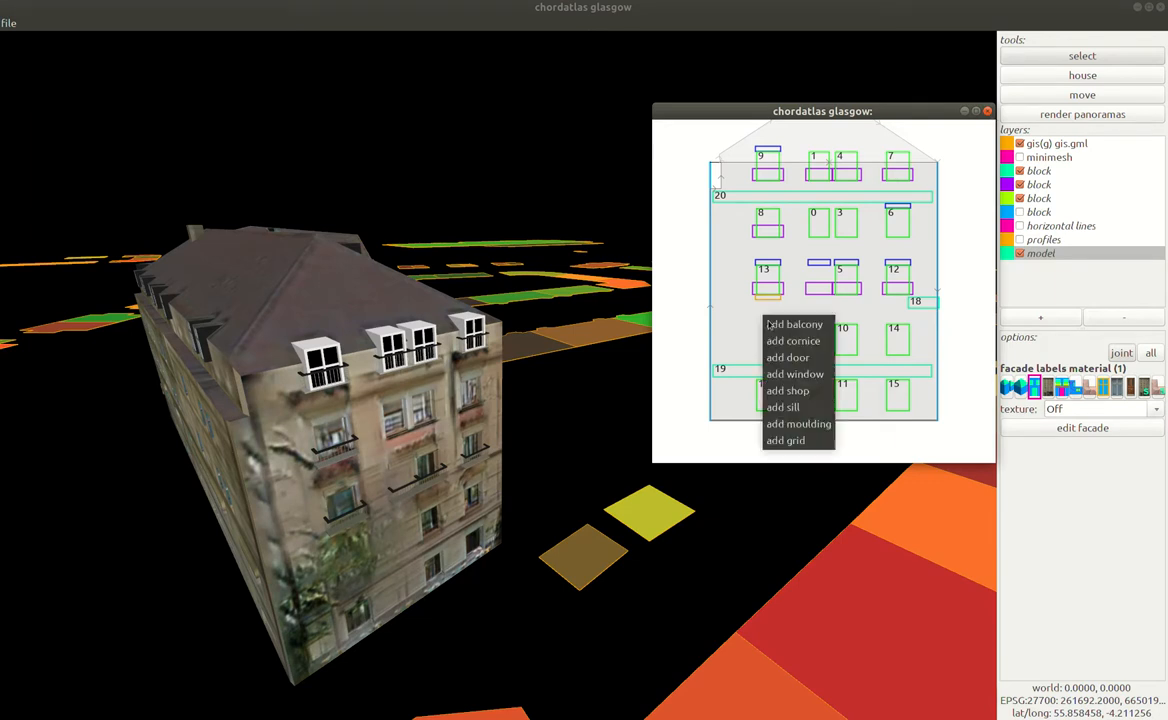
left_click(766, 336)
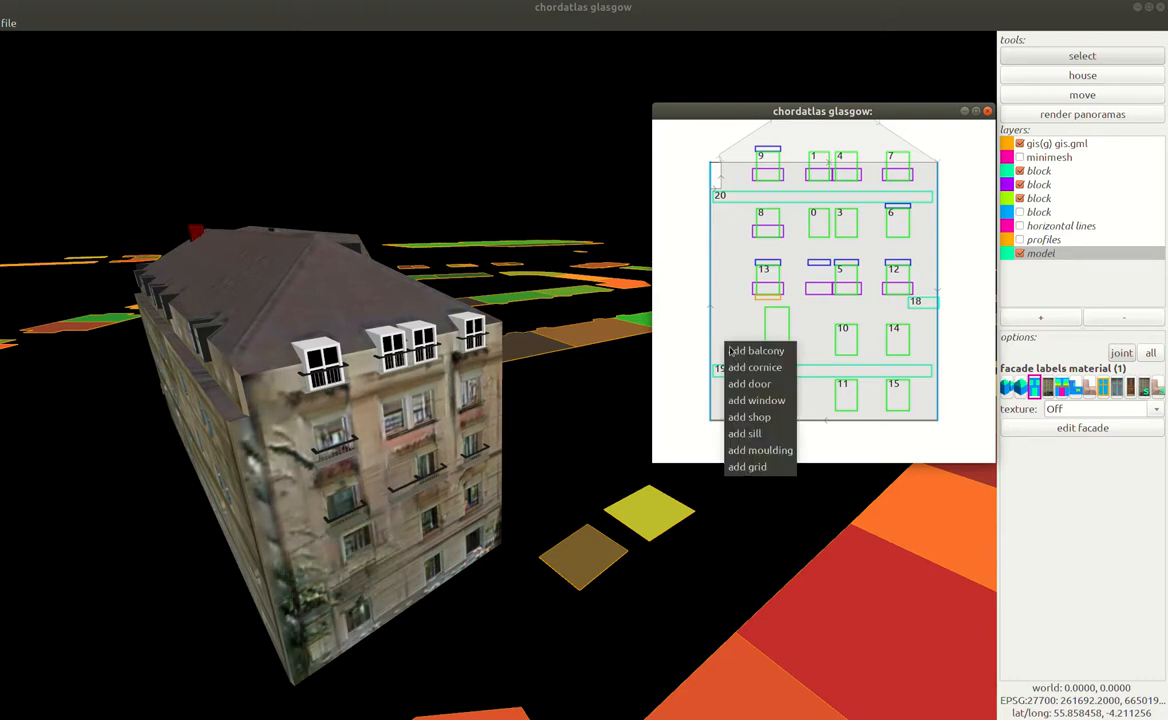
left_click(754, 350)
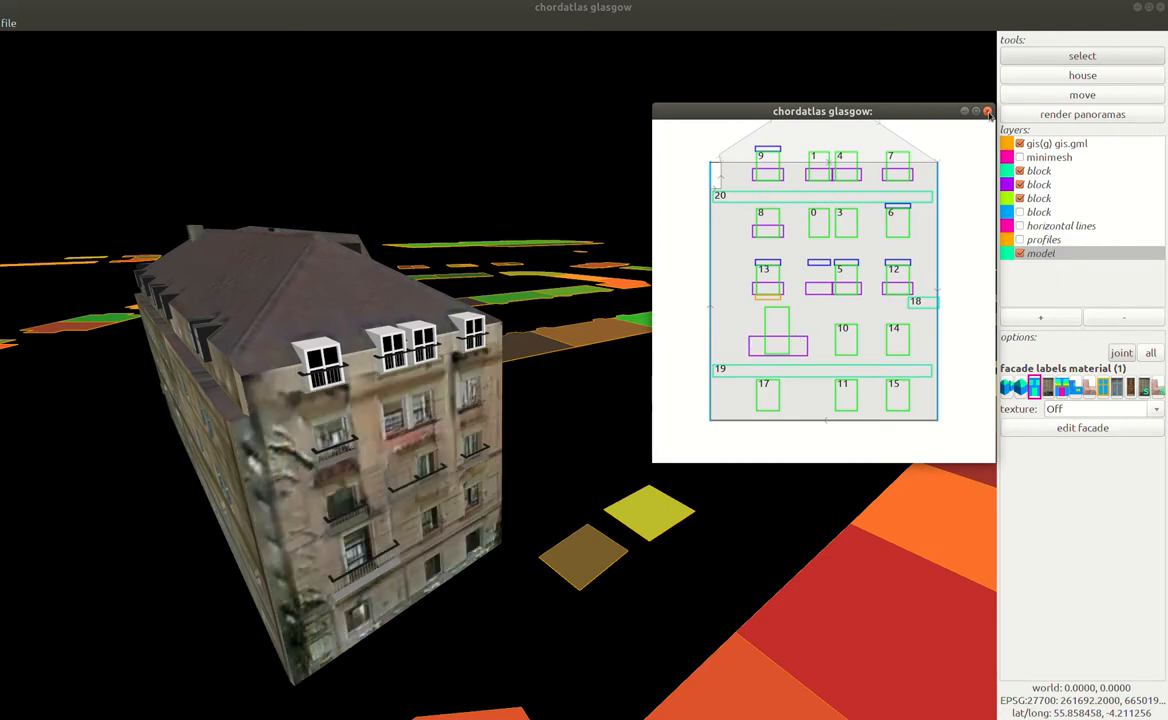
left_click(988, 112)
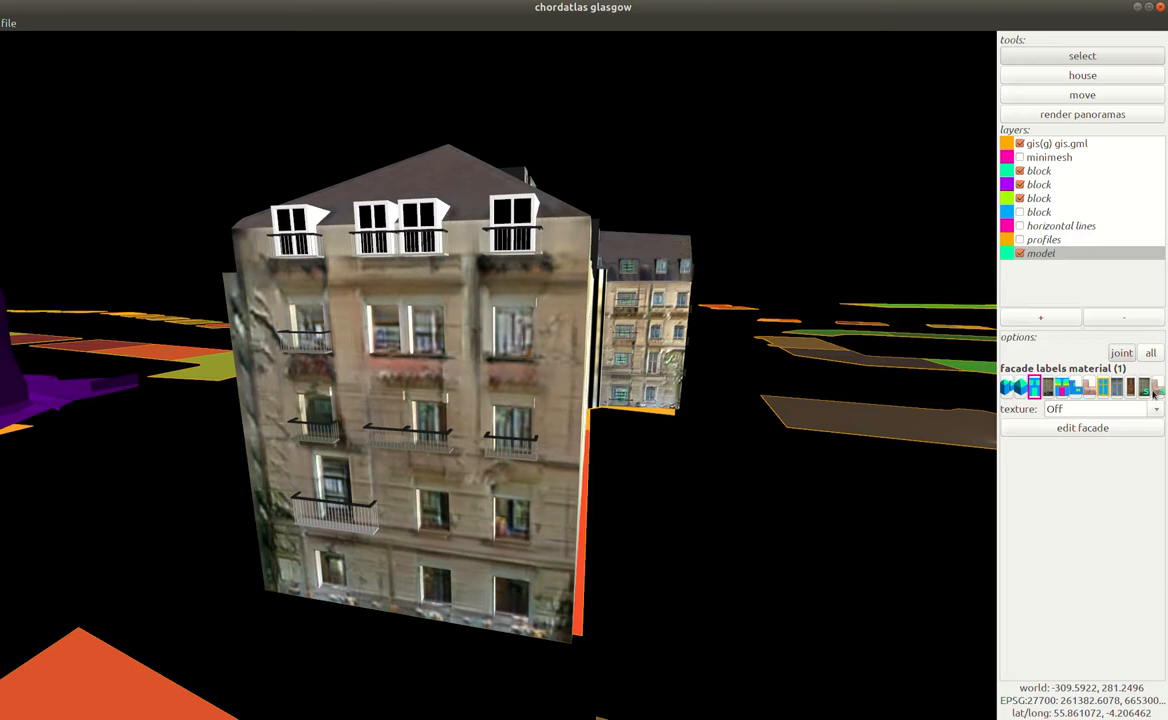
Set the facade labels material's texture mode to Net
left_click(1100, 408)
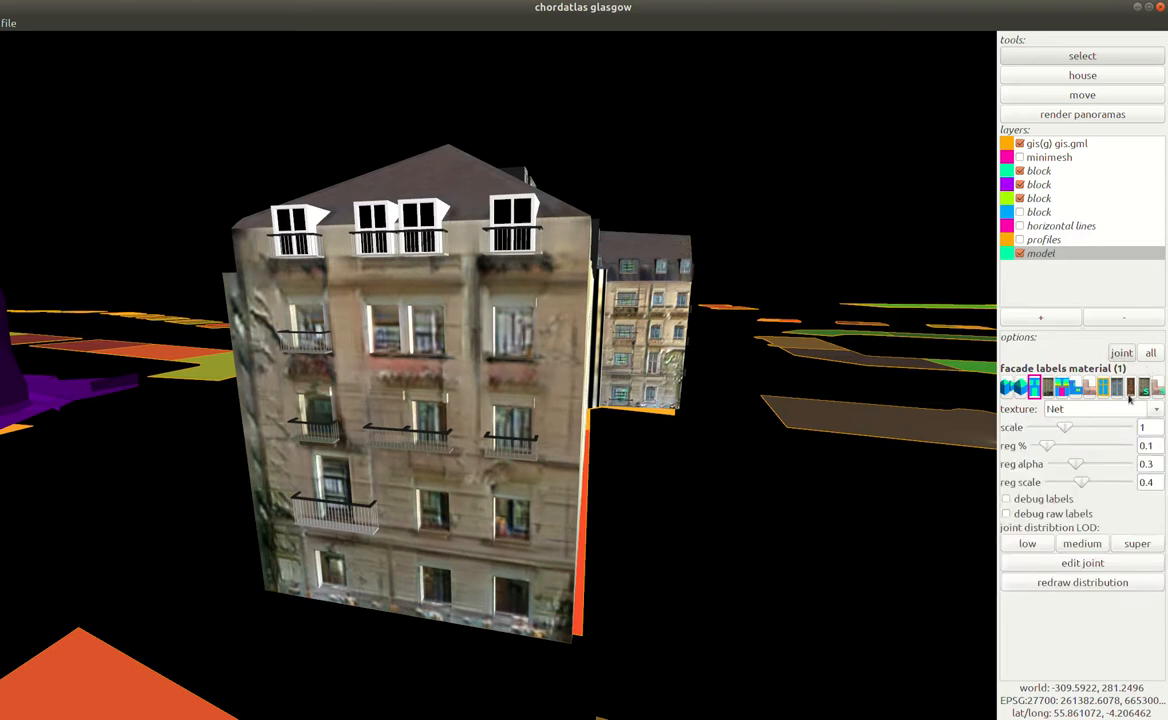
left_click(1136, 544)
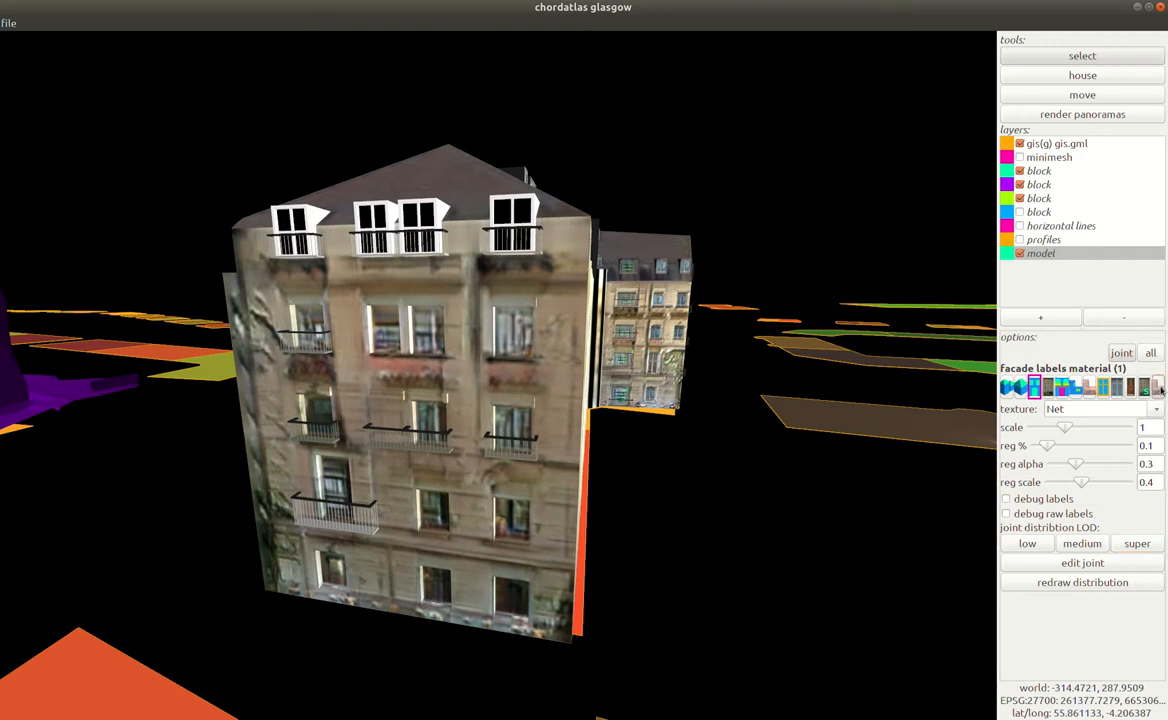
Select the facade super material and set its texture mode to Net
left_click(1144, 388)
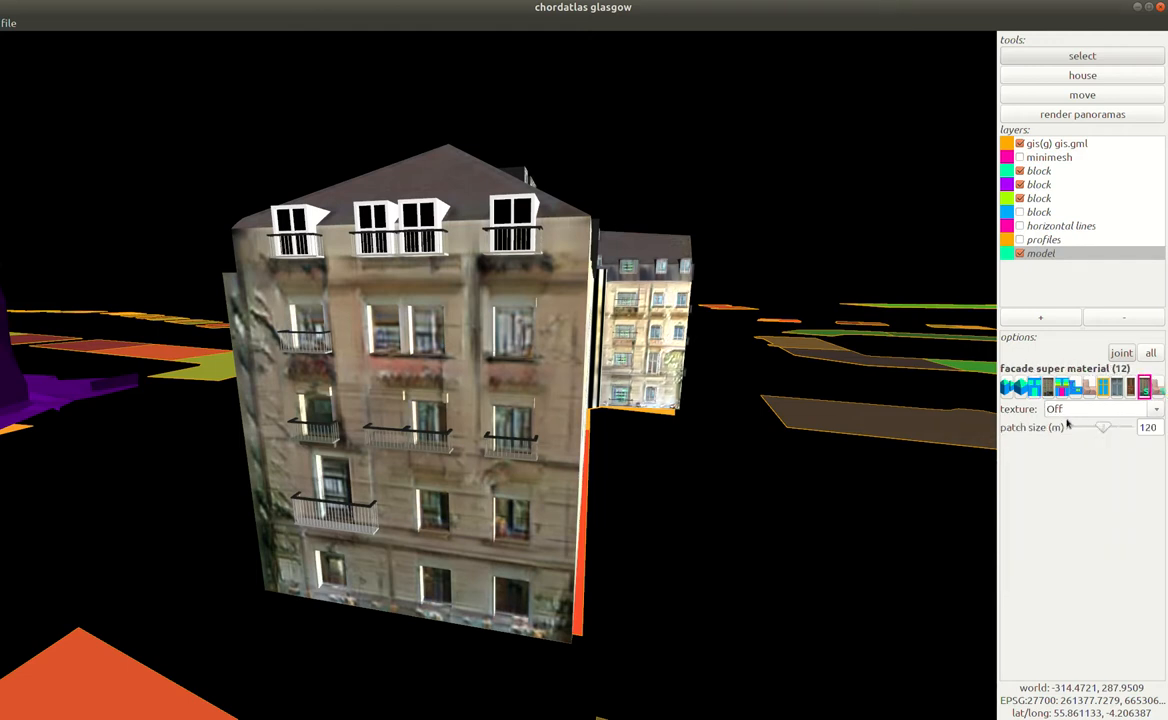
left_click(1100, 408)
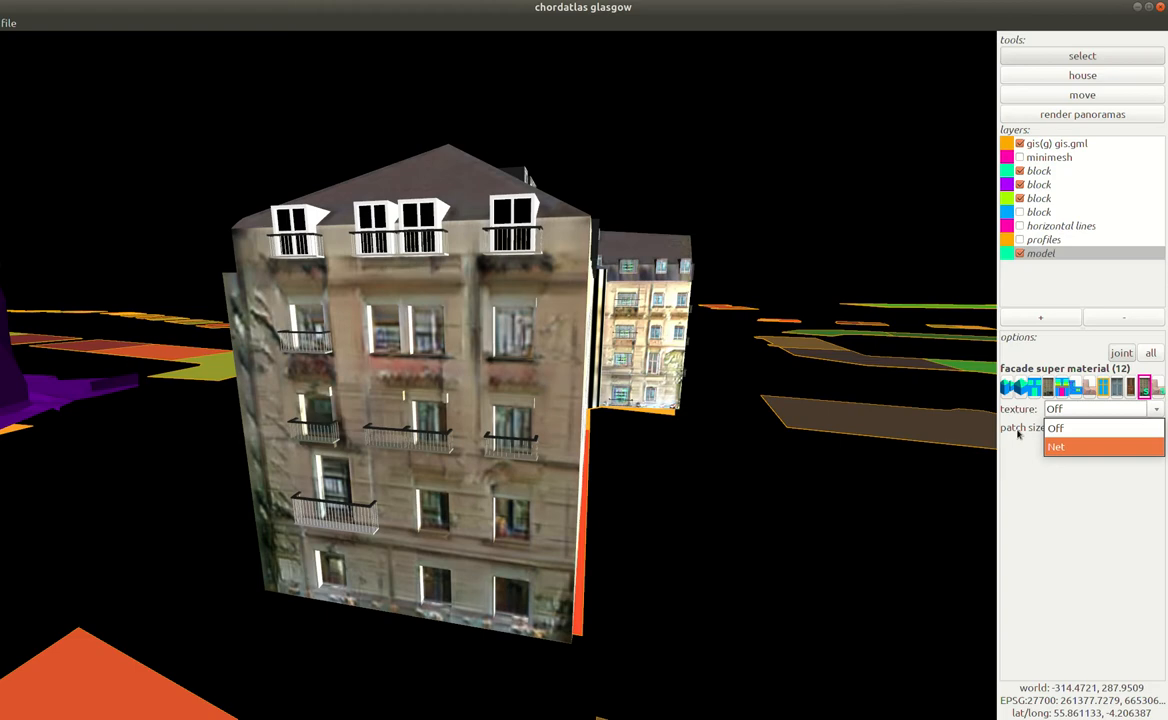
left_click(1056, 428)
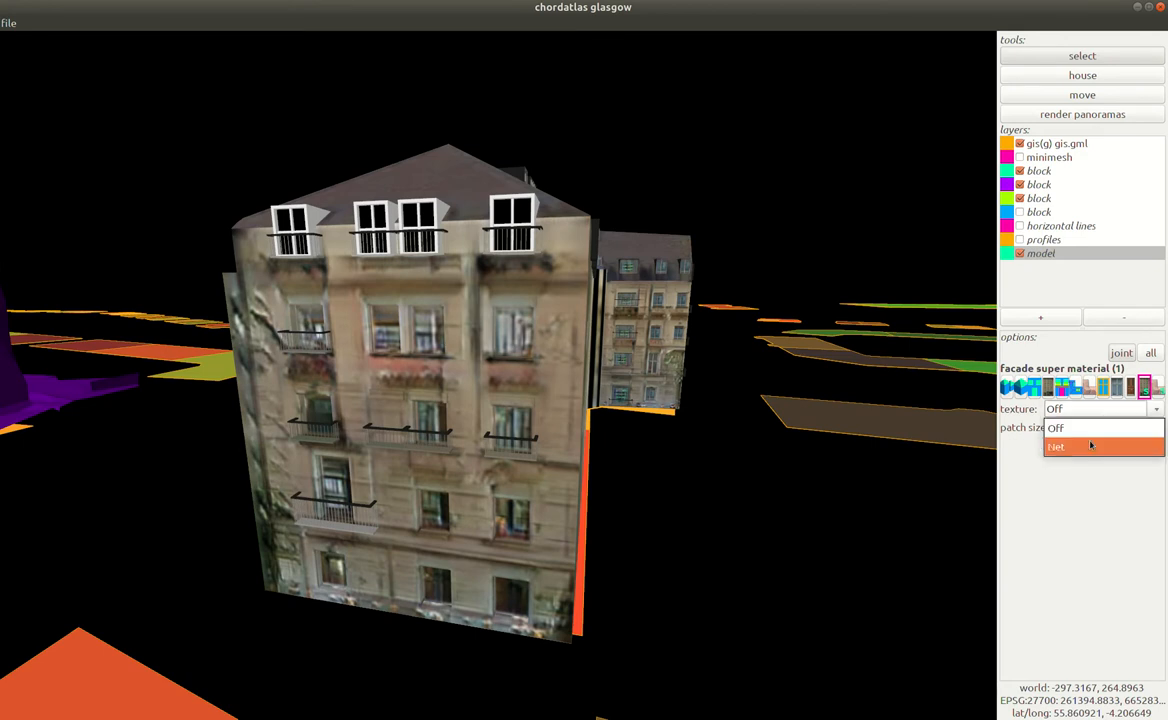
left_click(1056, 446)
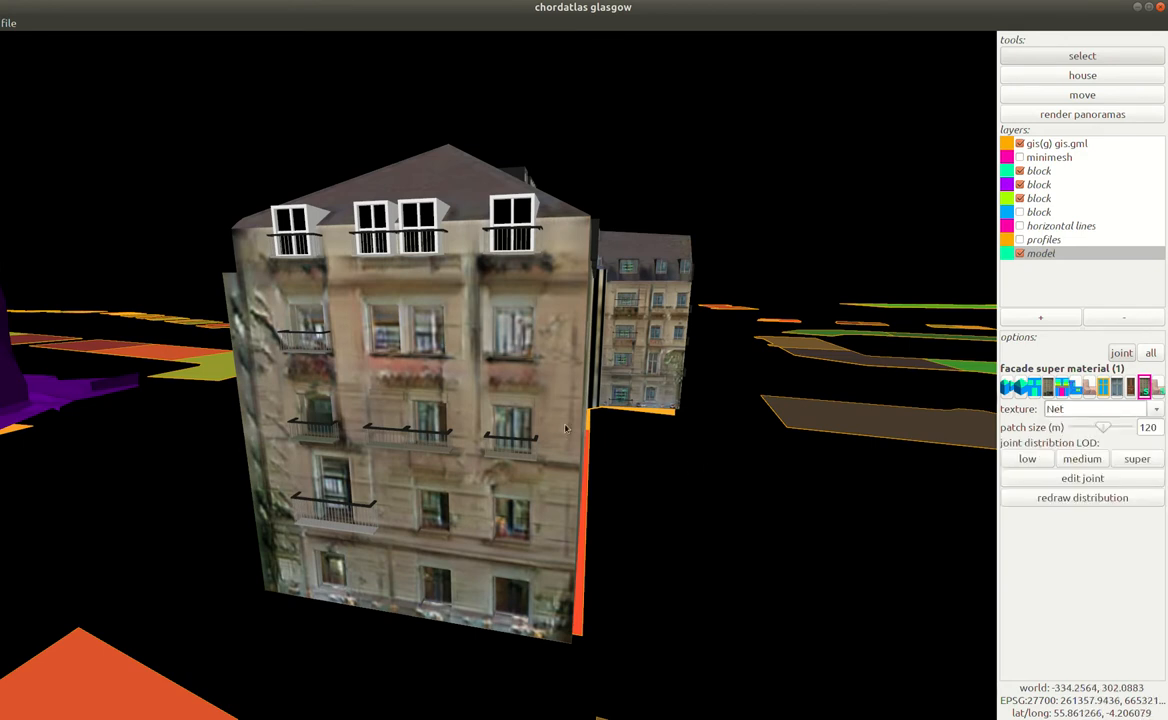